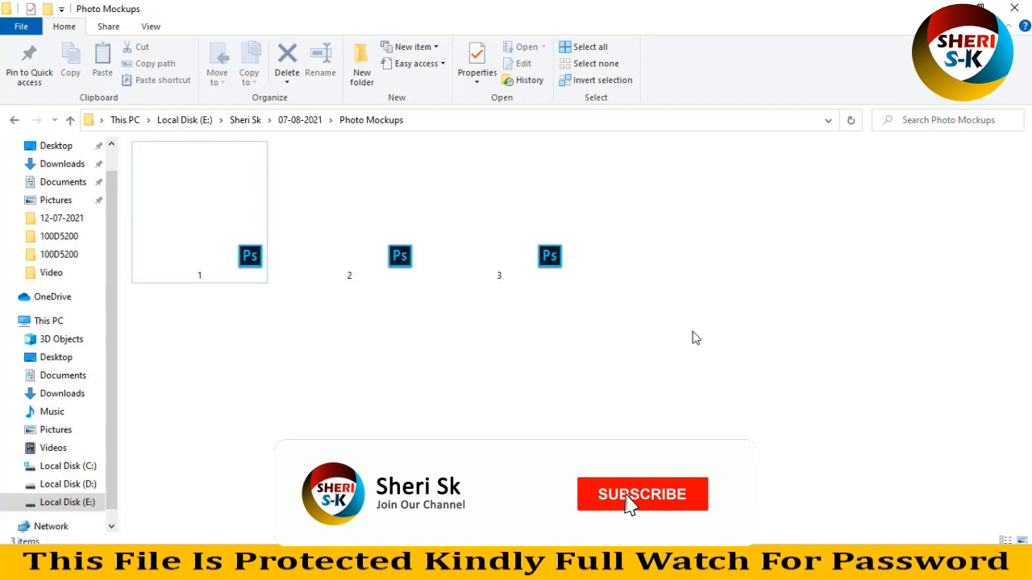
- Open mockup file 1.psd, the wooden planks scene with two blue cards
{"action": "left_click", "coordinate": [643, 494]}
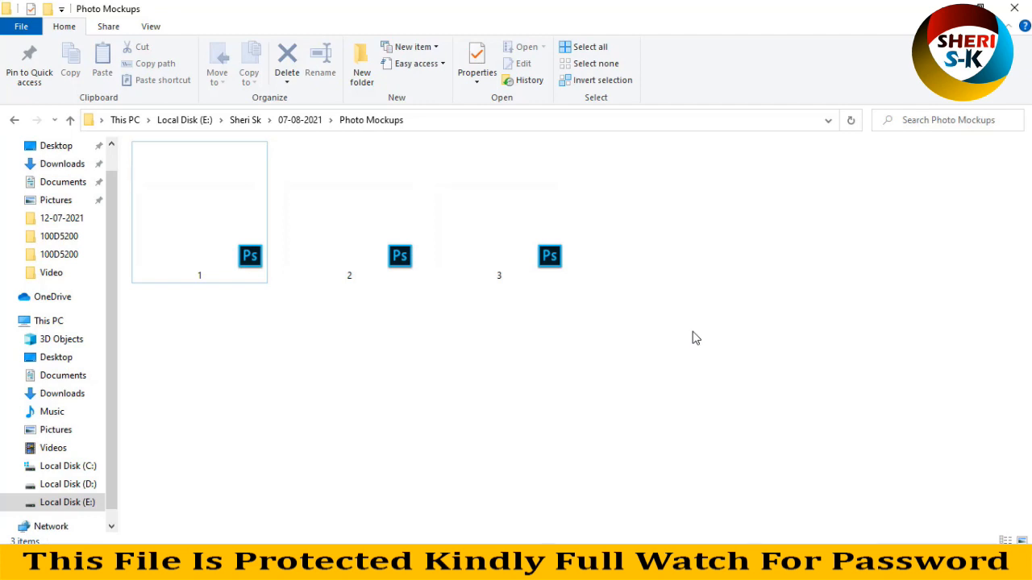
{"action": "mouse_move", "coordinate": [540, 322]}
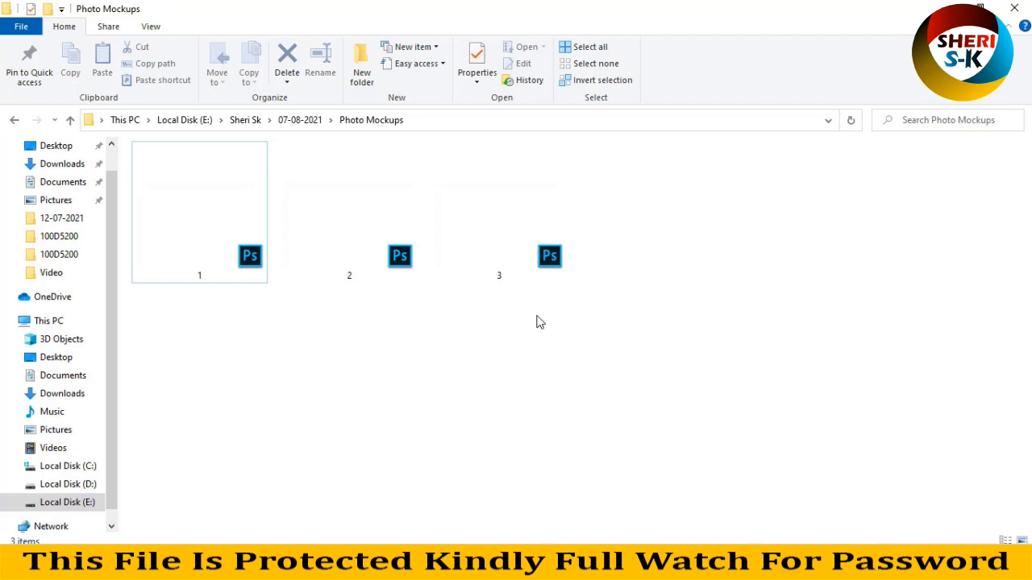
{"action": "left_click", "coordinate": [199, 212]}
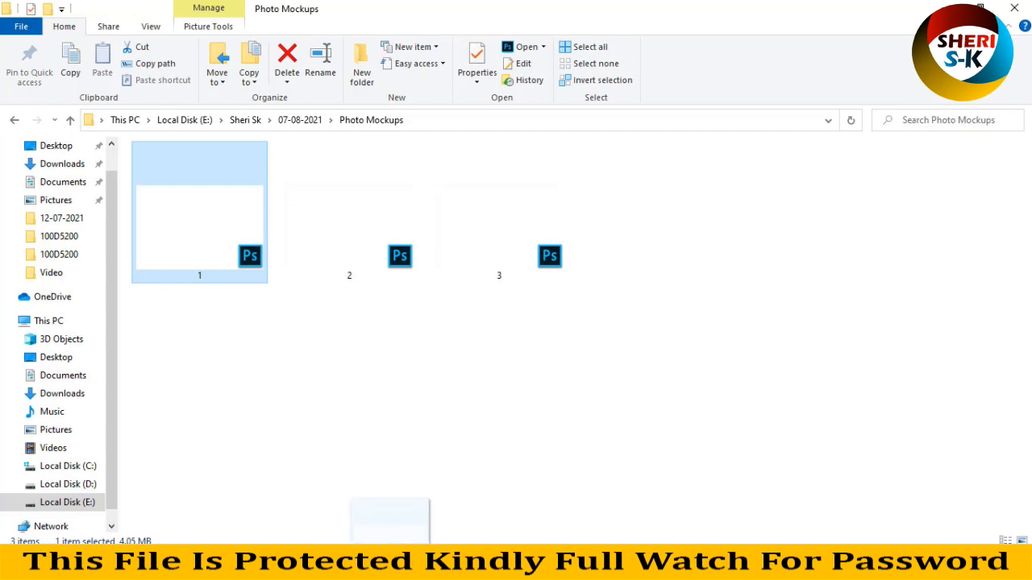
{"action": "double_click", "coordinate": [199, 202]}
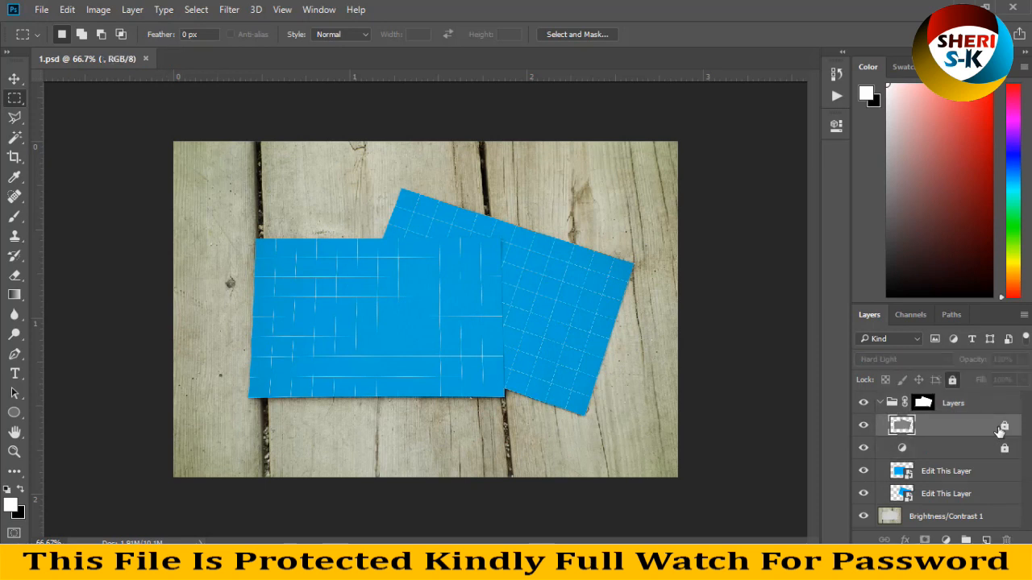
{"action": "mouse_move", "coordinate": [1003, 427]}
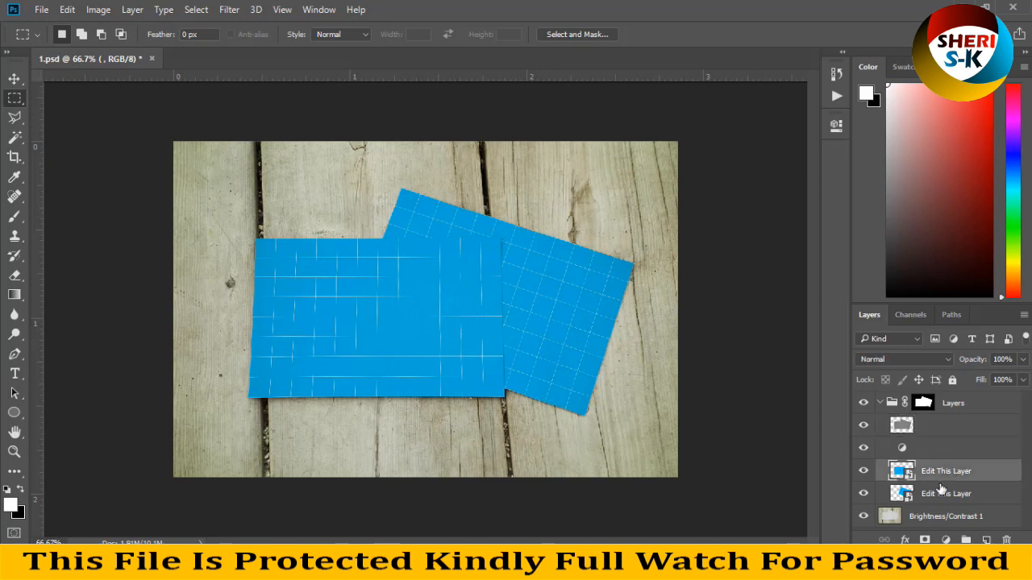
- Check the Edit This Layer layers and select the front card's smart object
{"action": "left_click", "coordinate": [945, 494]}
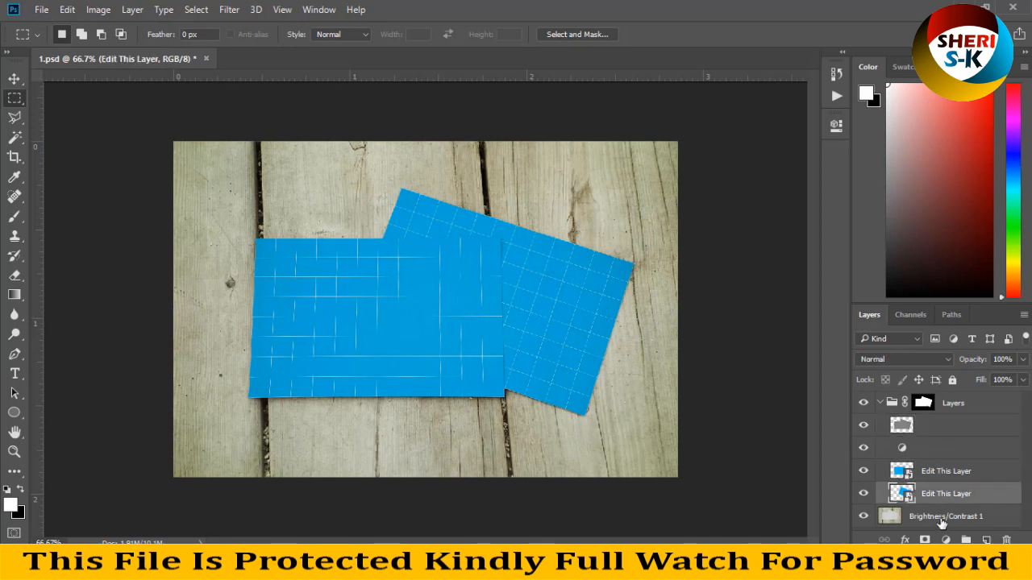
{"action": "left_click", "coordinate": [947, 516]}
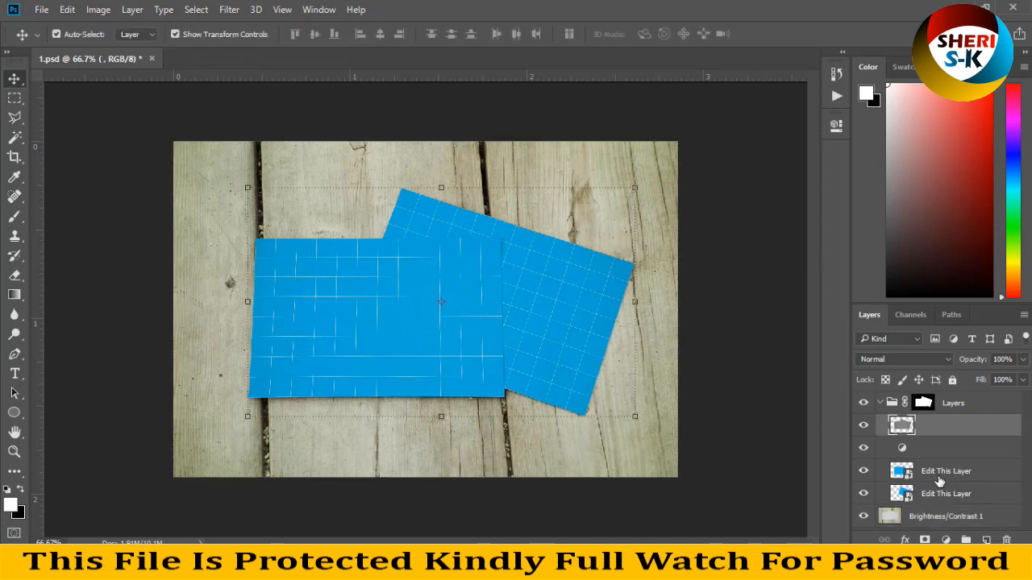
{"action": "left_click", "coordinate": [945, 493]}
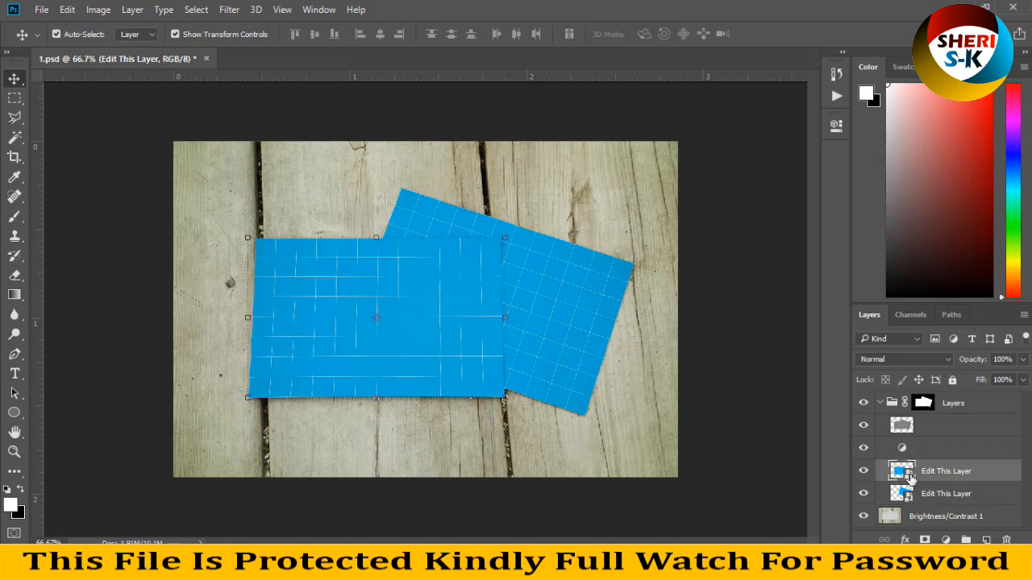
- Put the resized straw-hat woman photo into the front card's smart object, then return to 1.psd
{"action": "double_click", "coordinate": [900, 471]}
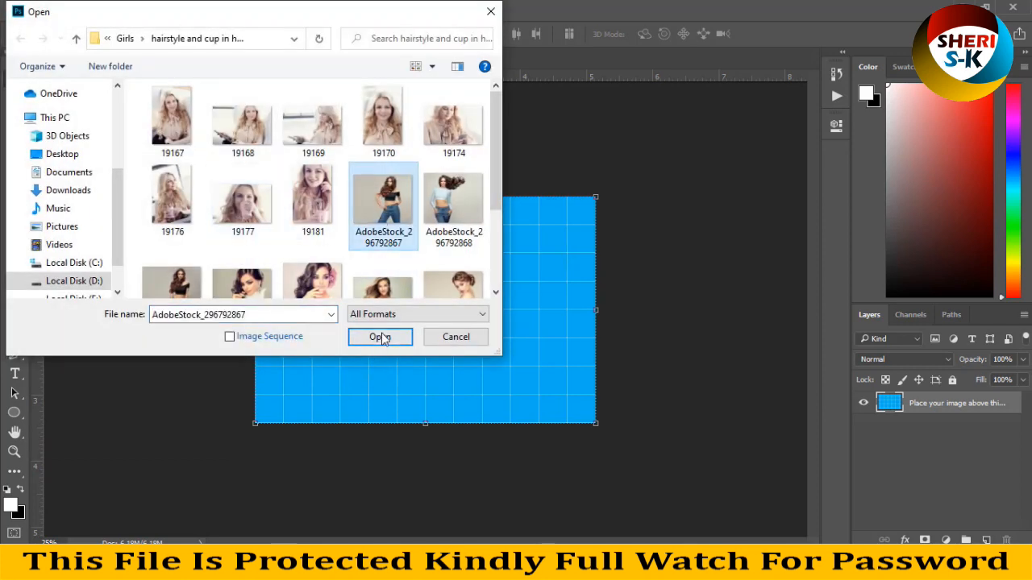
{"action": "scroll", "scroll_direction": "down", "scroll_amount": 3}
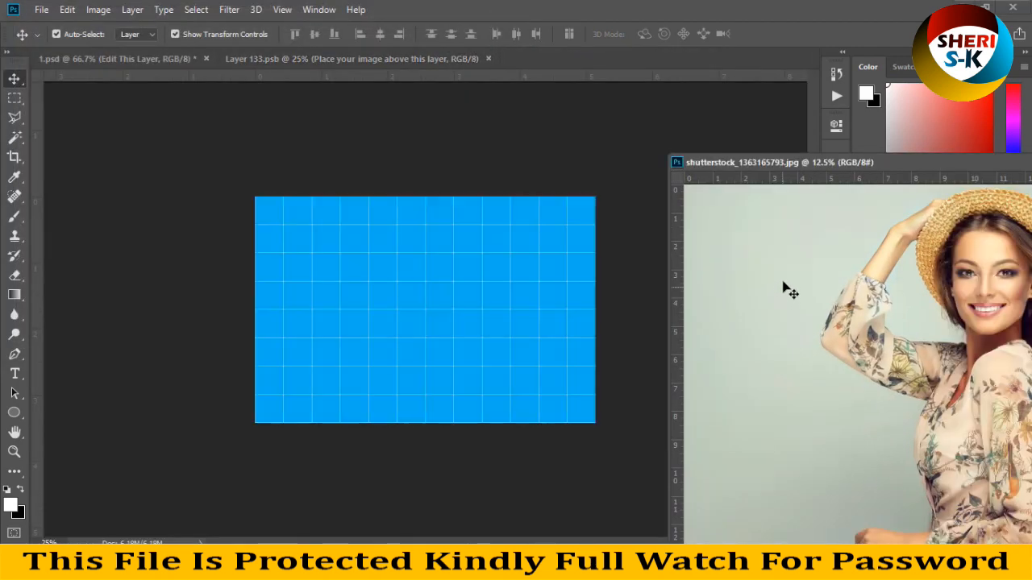
{"action": "mouse_move", "coordinate": [778, 283]}
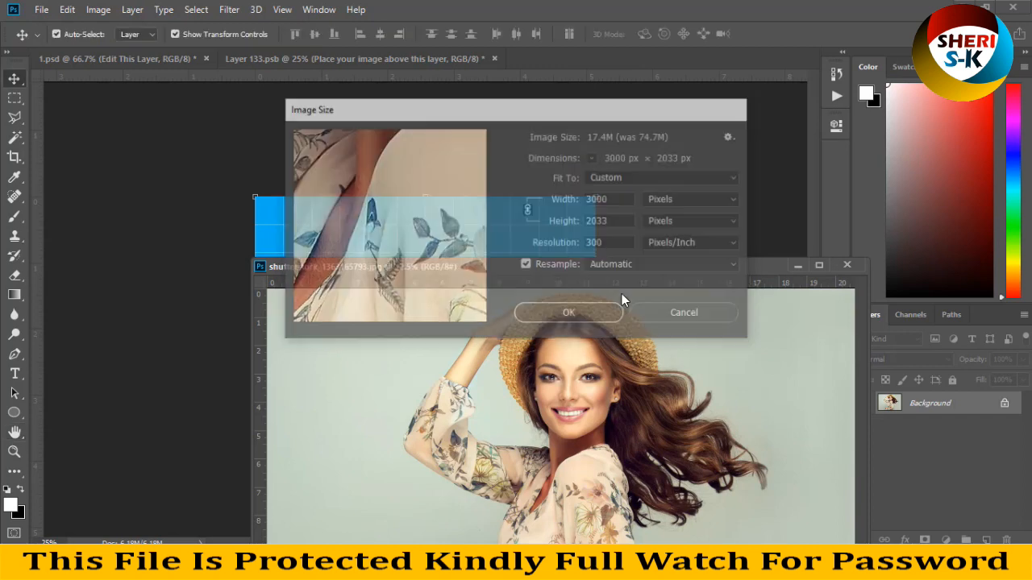
{"action": "left_click", "coordinate": [568, 313]}
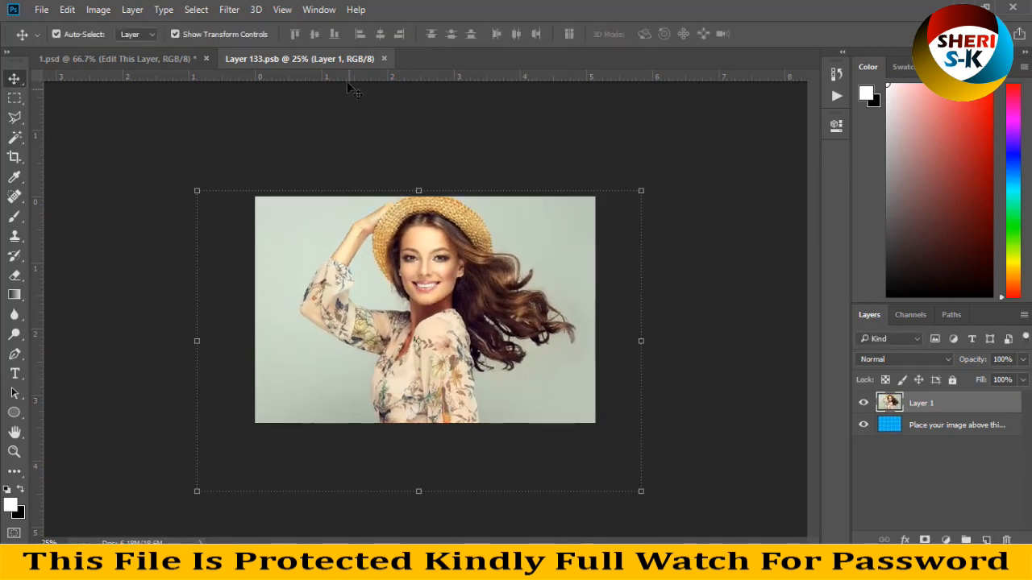
{"action": "left_click", "coordinate": [113, 58]}
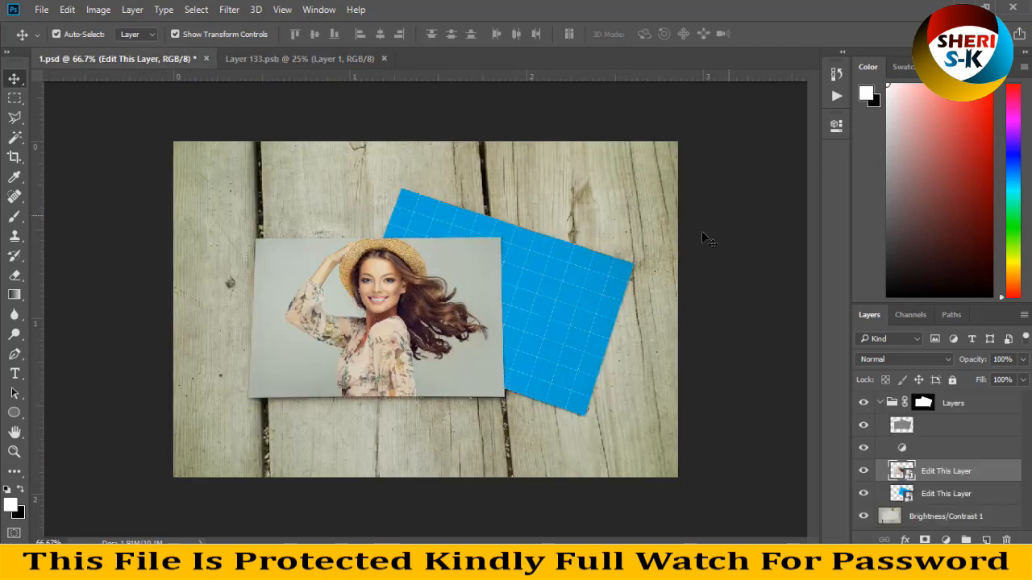
- Place a straw-hat photo into the back card's smart object and open mockup 2.psd
{"action": "left_click", "coordinate": [946, 493]}
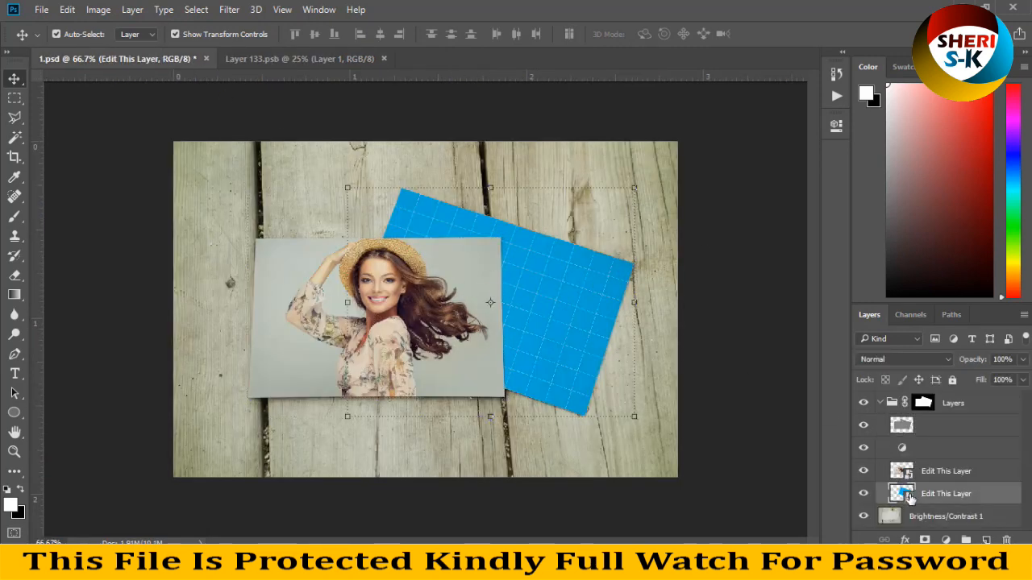
{"action": "double_click", "coordinate": [899, 493]}
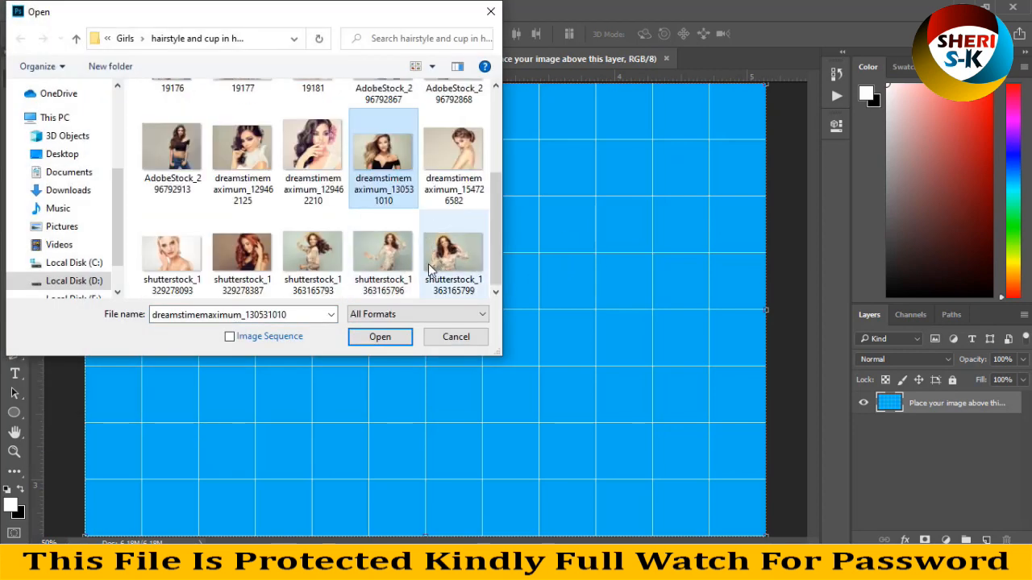
{"action": "left_click", "coordinate": [380, 337]}
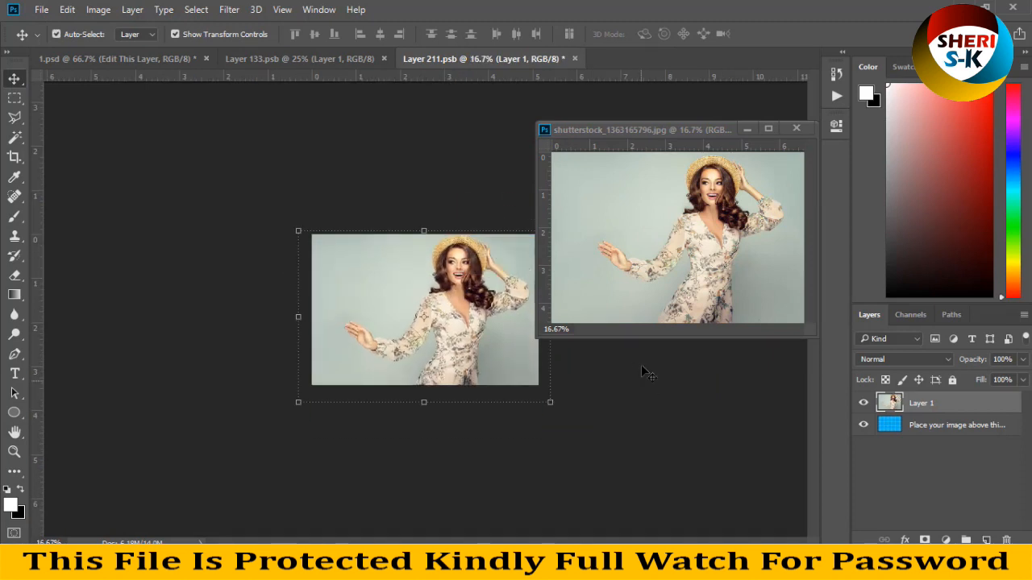
{"action": "left_click", "coordinate": [797, 128]}
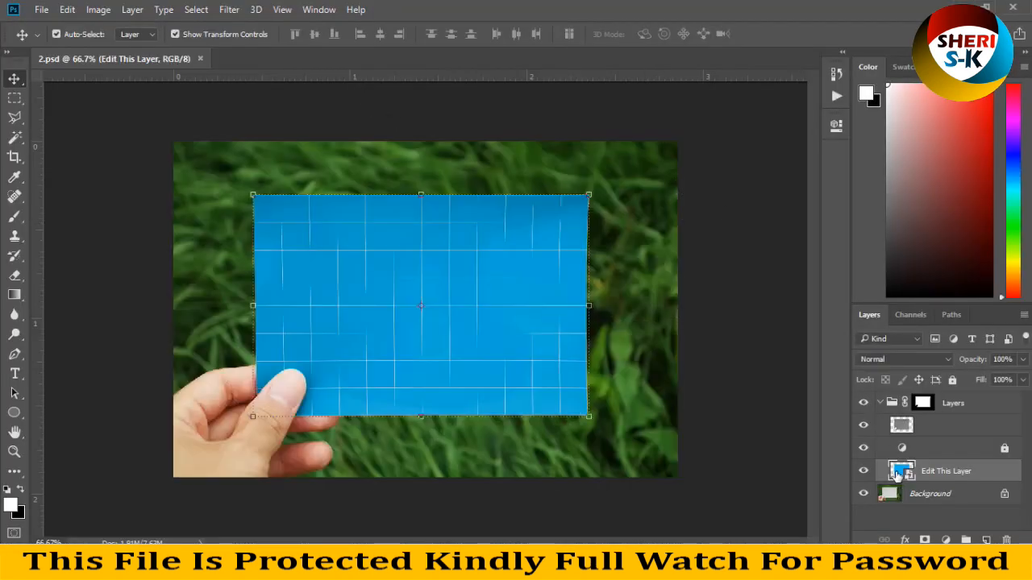
- Open AdobeStock_296792913, the long-haired woman in a black top, for the hand-held card
{"action": "left_click", "coordinate": [41, 9]}
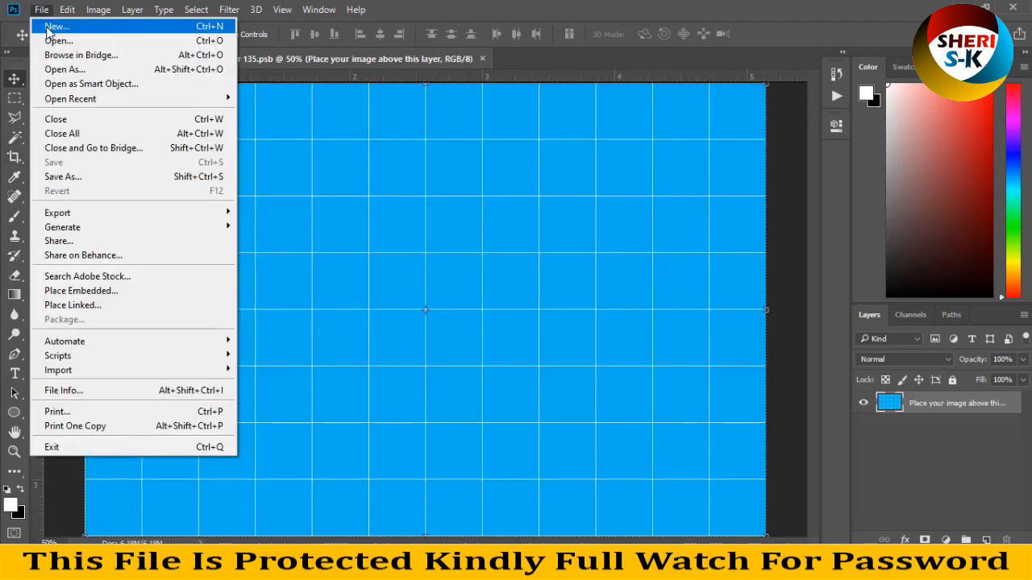
{"action": "left_click", "coordinate": [58, 40]}
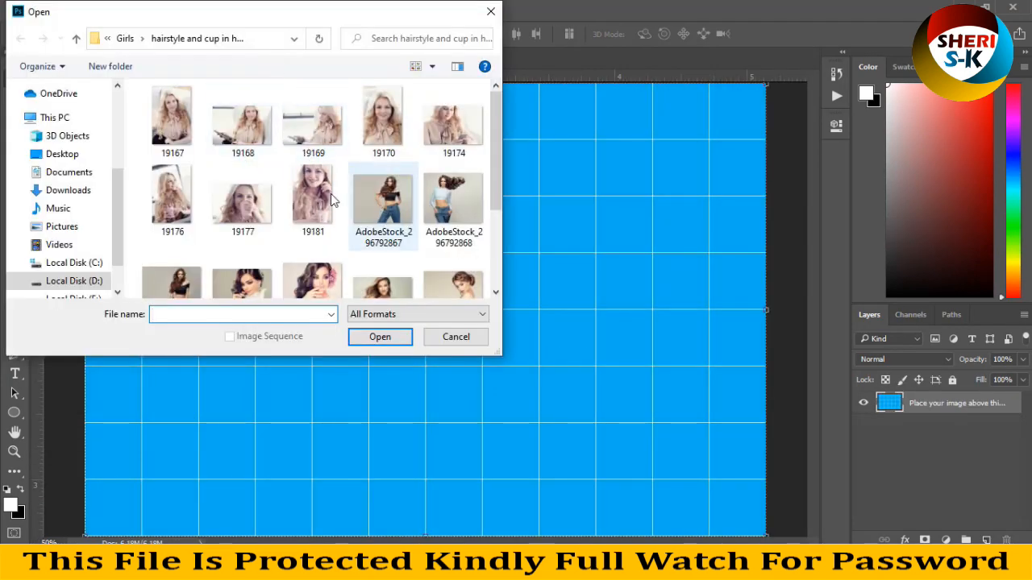
{"action": "left_click", "coordinate": [313, 197]}
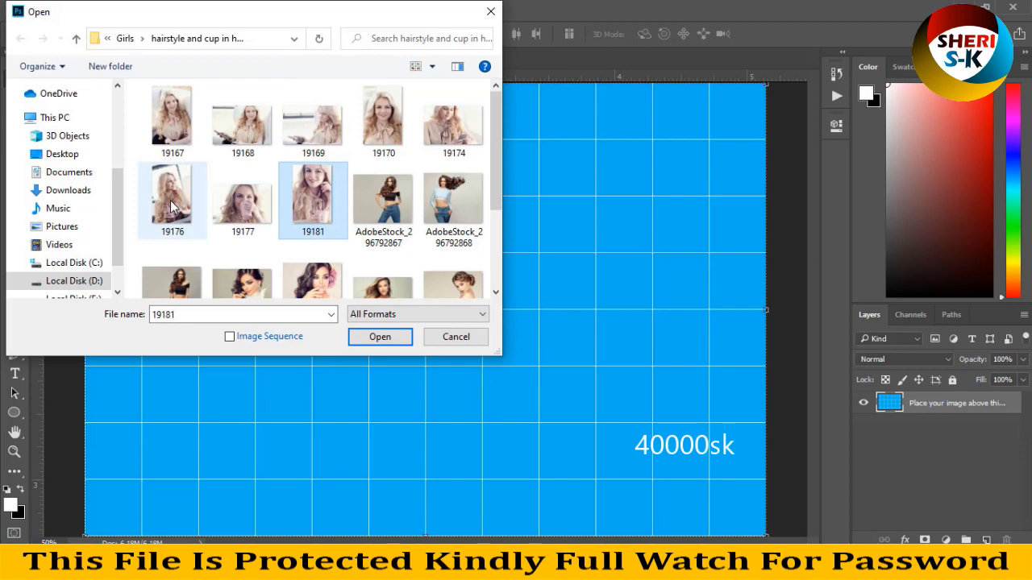
{"action": "scroll", "scroll_direction": "down", "scroll_amount": 3}
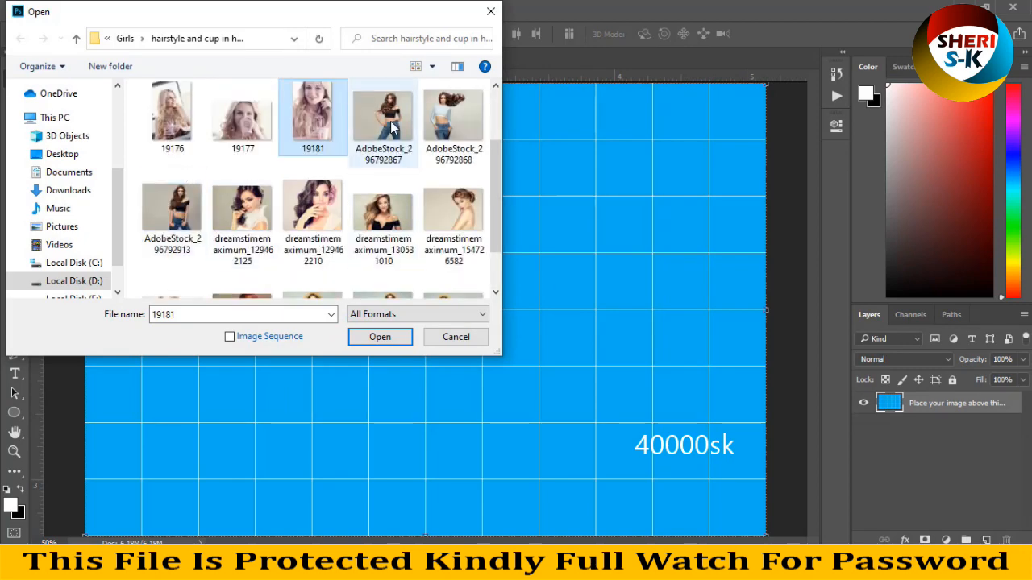
{"action": "left_click", "coordinate": [171, 206]}
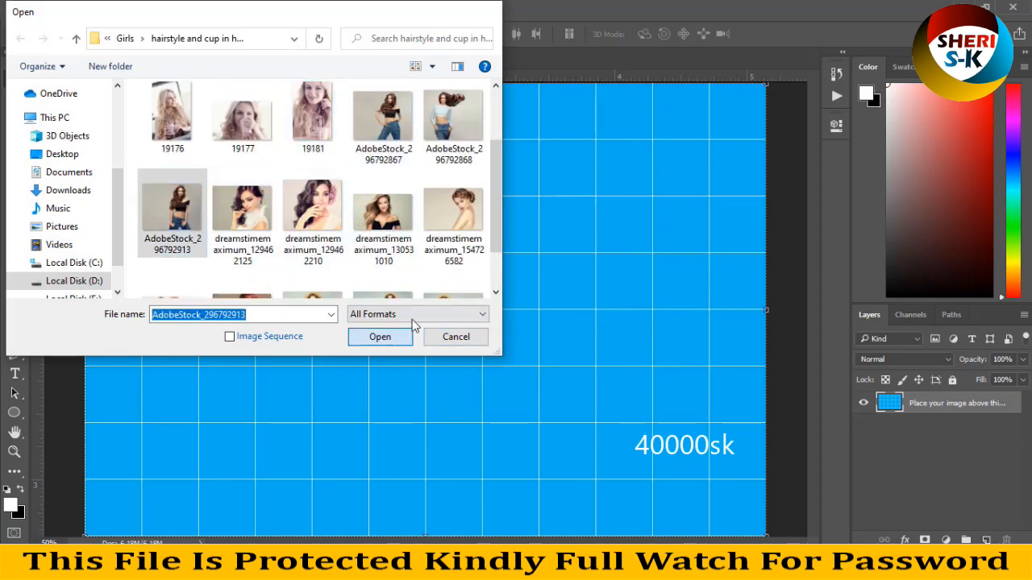
{"action": "left_click", "coordinate": [380, 337]}
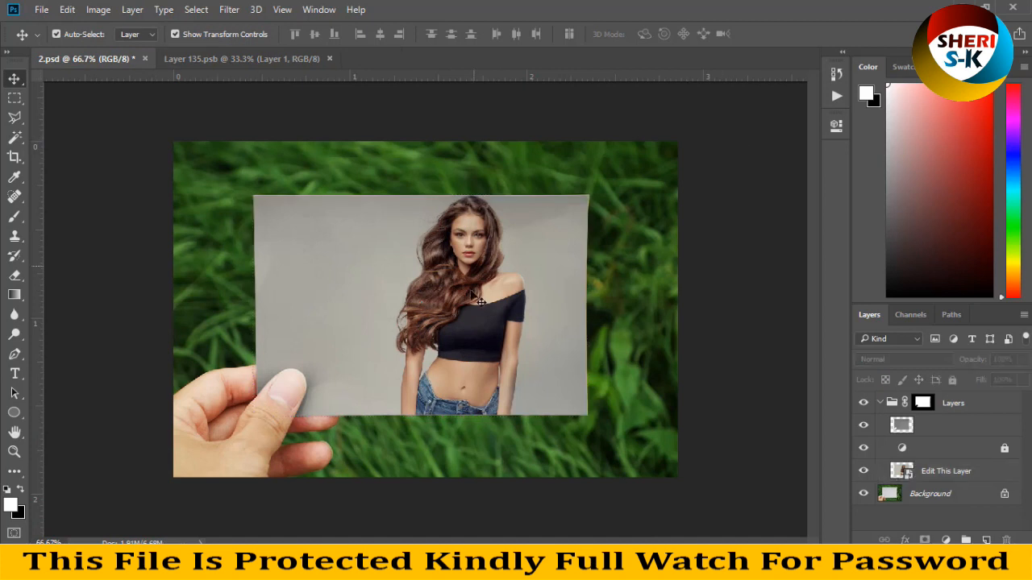
{"action": "mouse_move", "coordinate": [333, 139]}
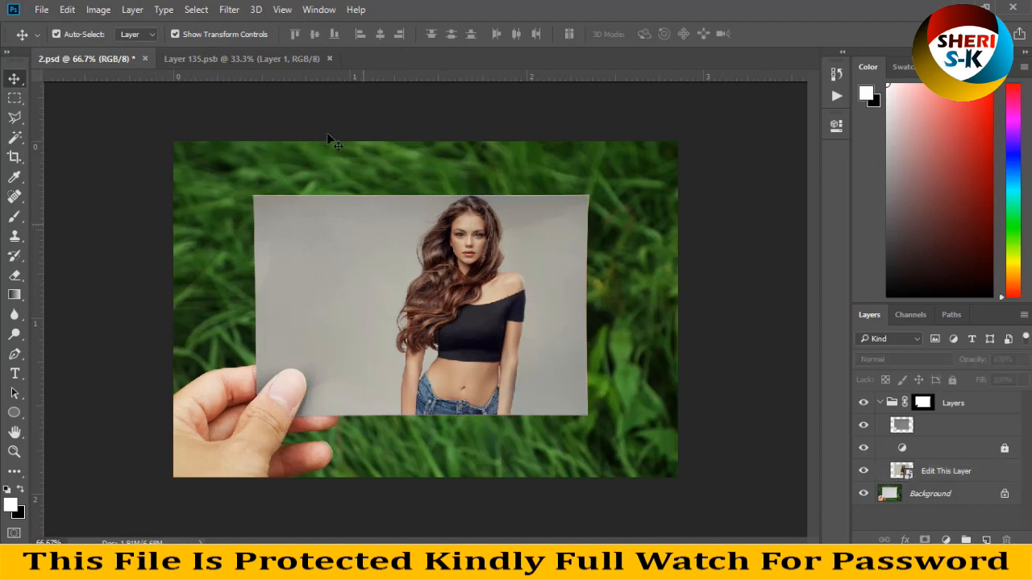
- Close the Layer 135.psb contents tab and start closing 2.psd, triggering the save prompt
{"action": "left_click", "coordinate": [330, 58]}
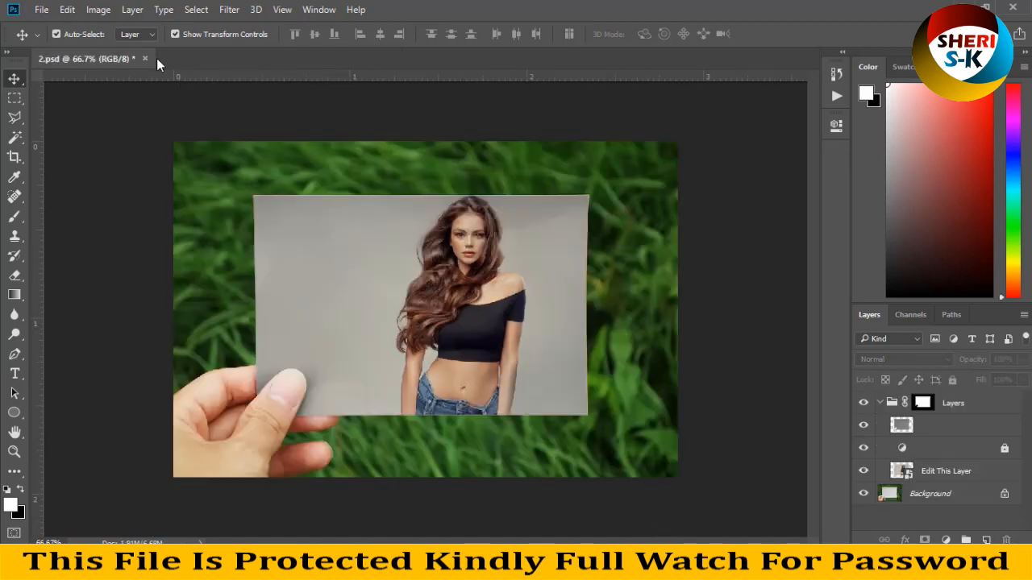
{"action": "left_click", "coordinate": [145, 58]}
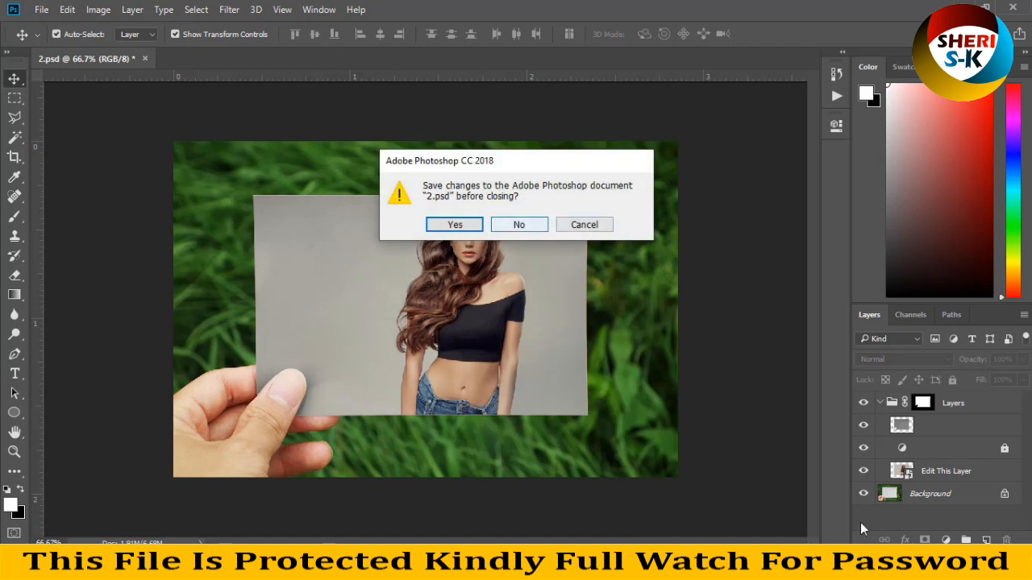